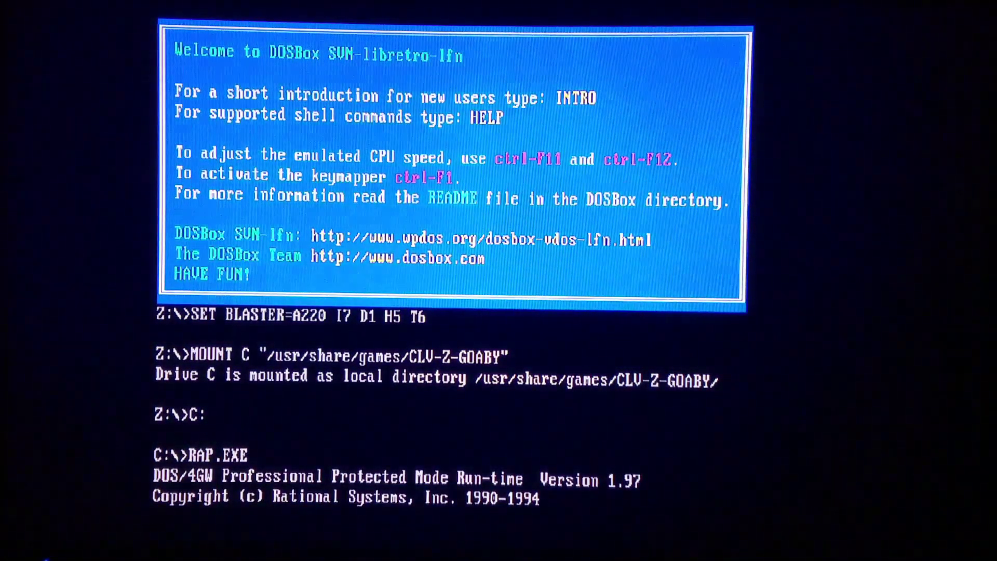
Open the RetroArch menu with F1 over DOSBox and pick Settings > Driver.
key(F1)
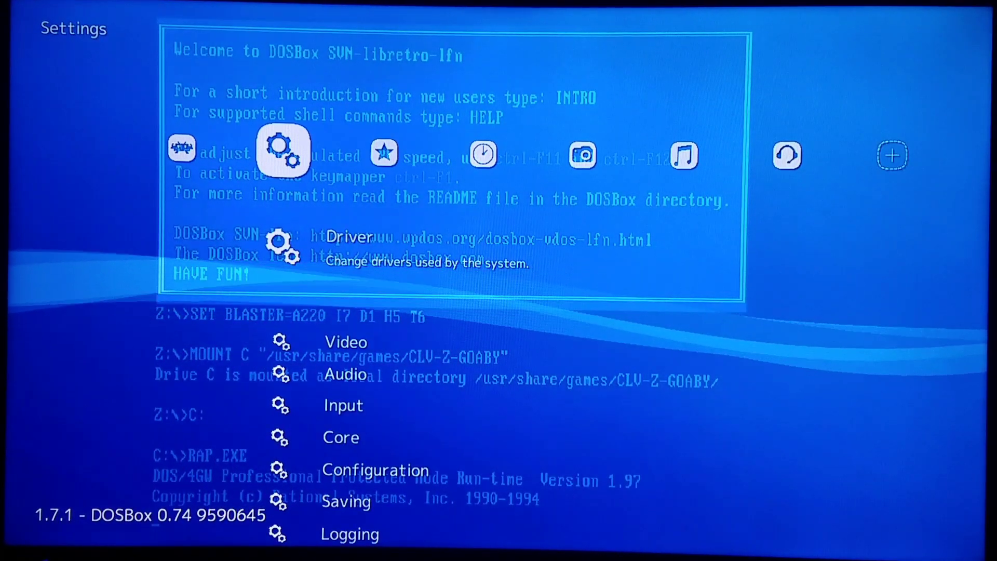
click(283, 151)
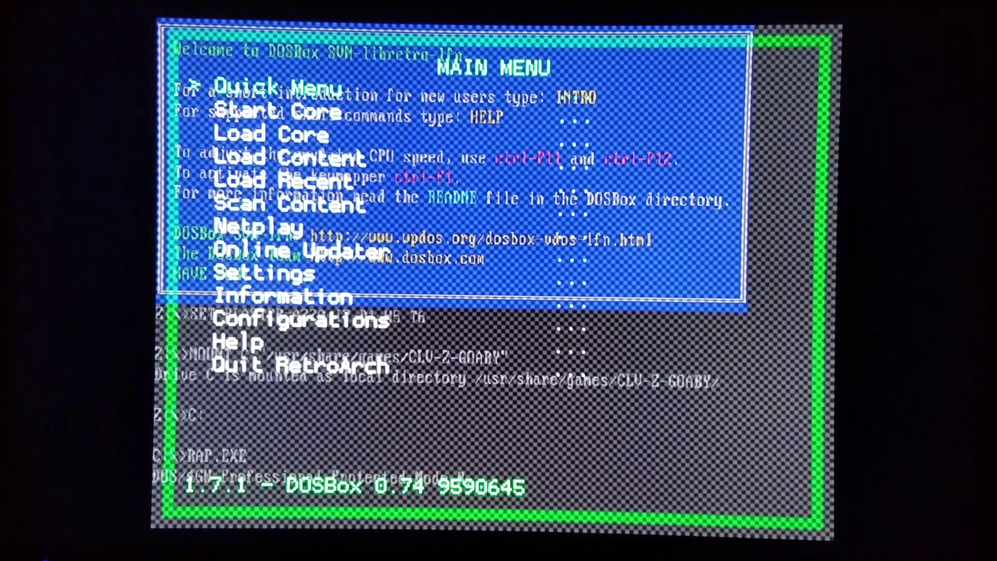
Move down two entries in the RGUI Main Menu toward Settings.
key(Down)
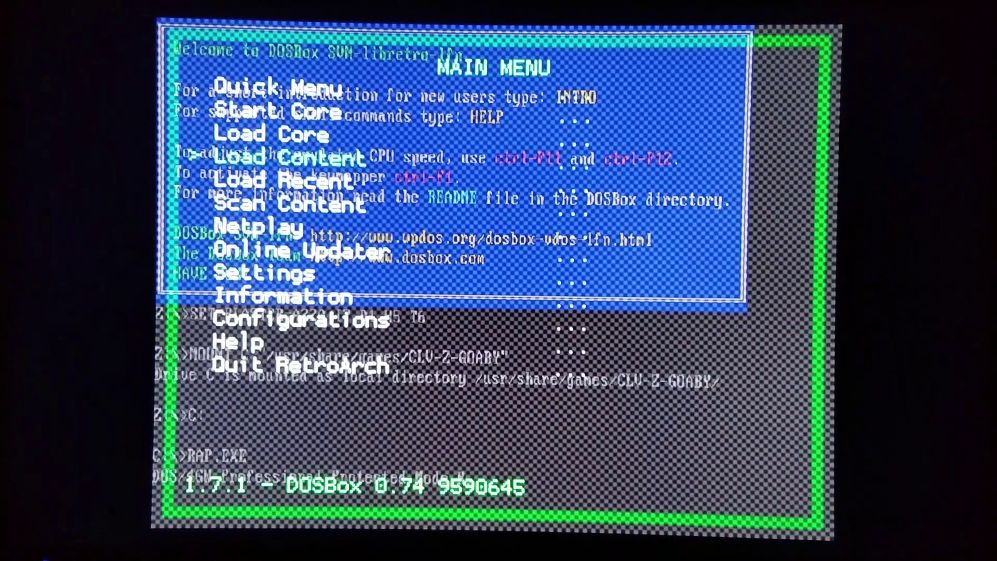
key(down)
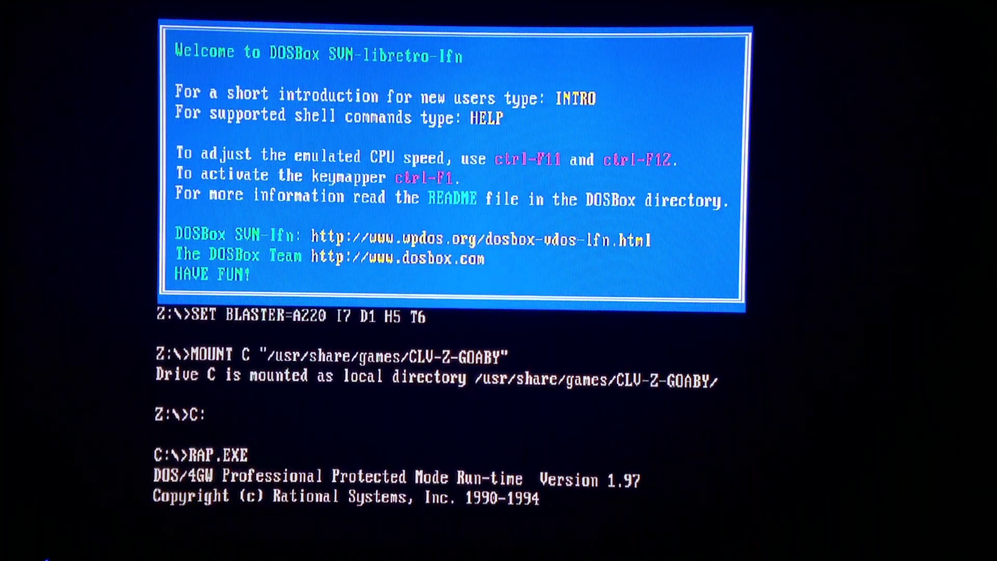
Reopen the RGUI menu over DOSBox with F1, landing on Settings.
key(F1)
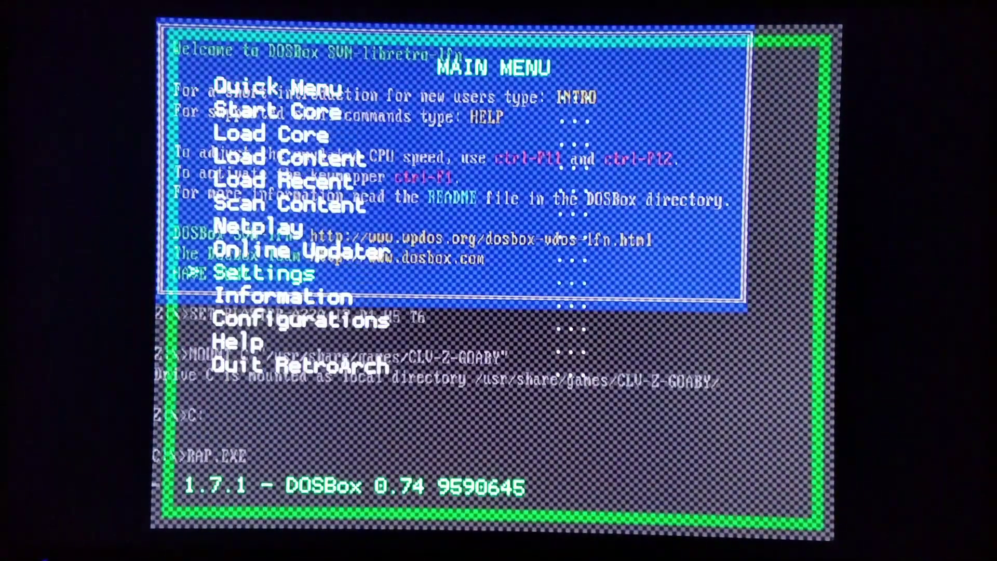